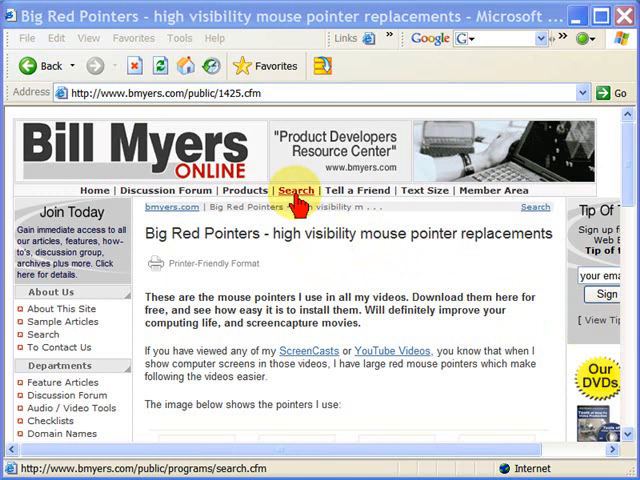
mouse_move(336, 256)
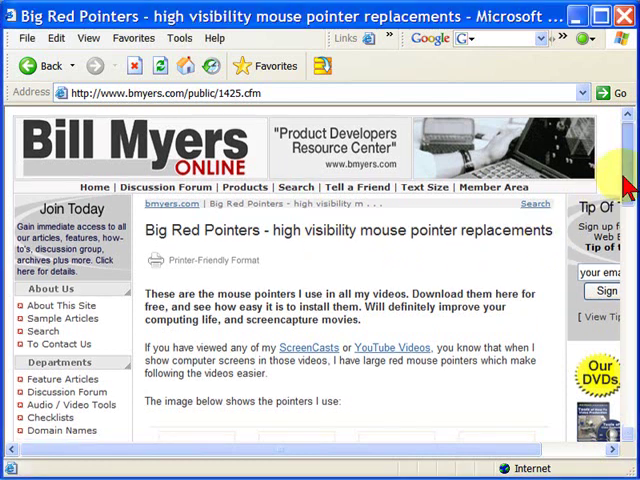
Scroll the Big Red Pointers page down to the Downloading the Pointers section
scroll("down", 3)
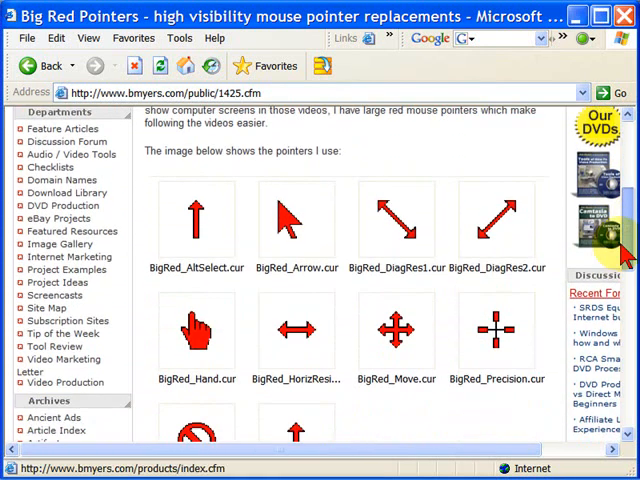
scroll("down", 3)
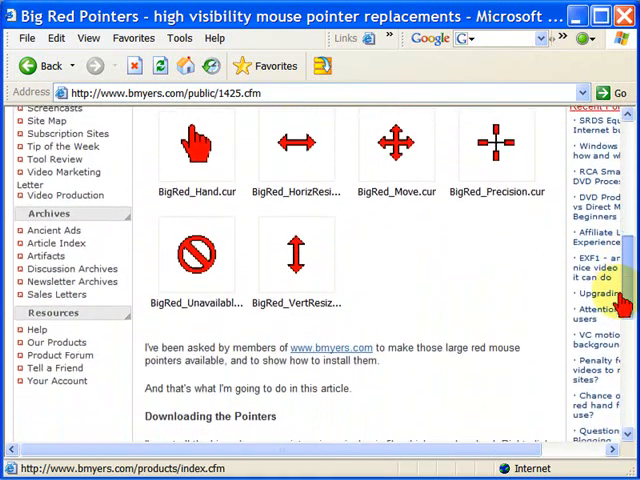
scroll("down", 3)
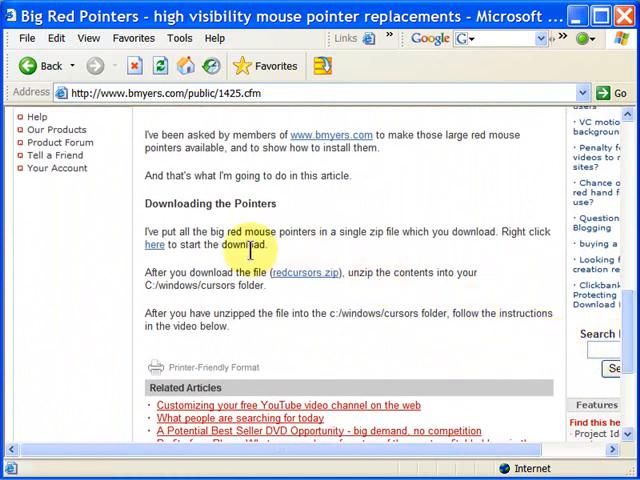
mouse_move(304, 278)
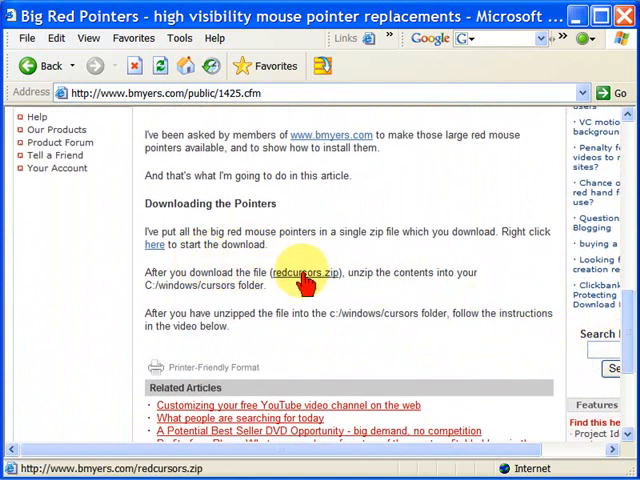
Download redcursors.zip from the article link and save it to the computer
left_click(302, 272)
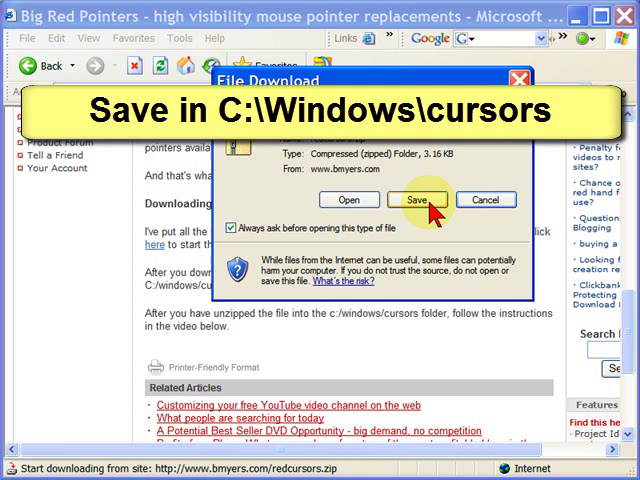
left_click(414, 200)
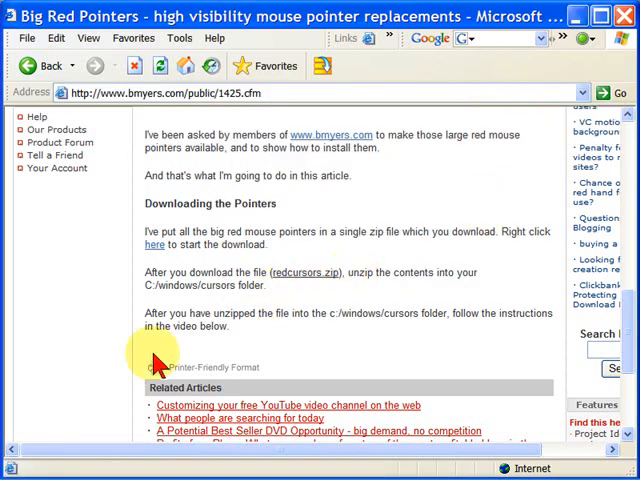
Reach the Mouse settings' Pointers list via Start, Control Panel and the Mouse icon
left_click(20, 468)
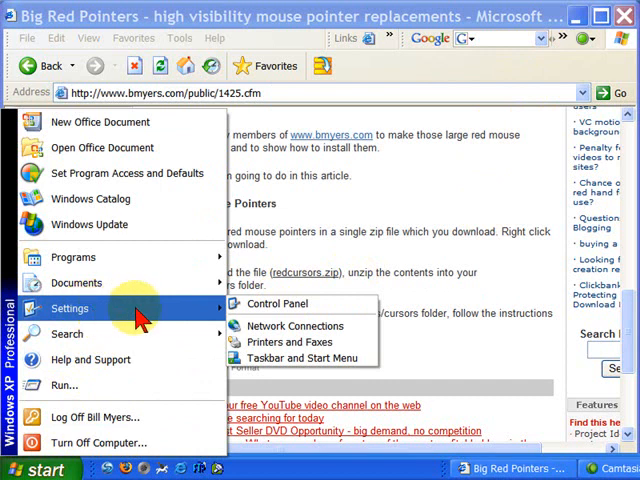
mouse_move(256, 312)
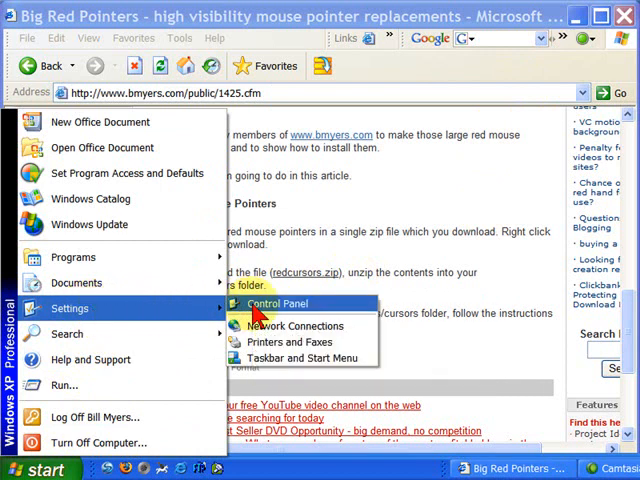
left_click(276, 304)
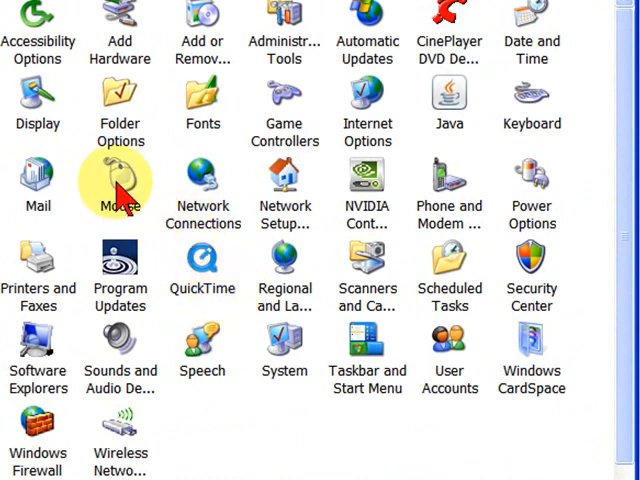
double_click(120, 180)
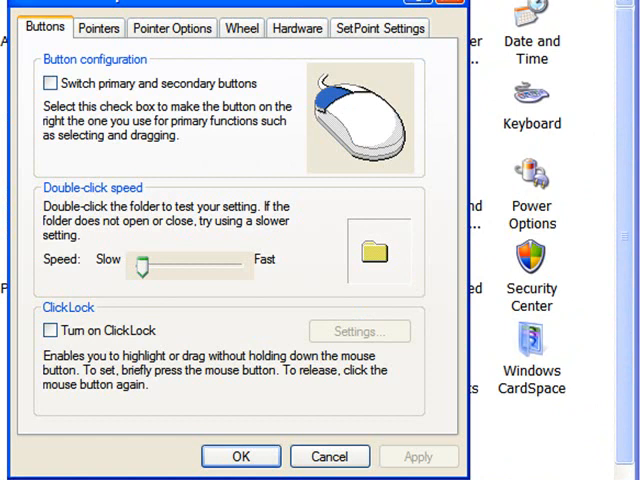
left_click(104, 28)
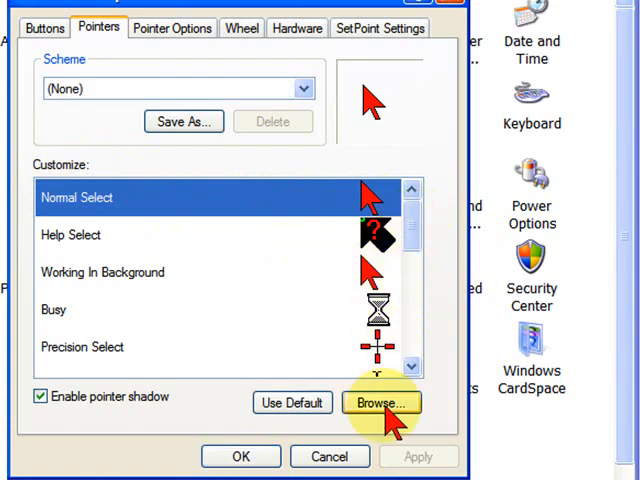
Assign BigRed_Arrow.cur from the Cursors folder to the Normal Select pointer
left_click(384, 400)
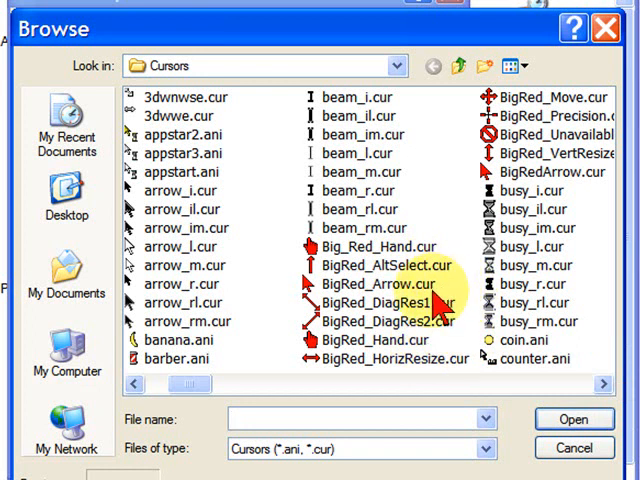
left_click(380, 284)
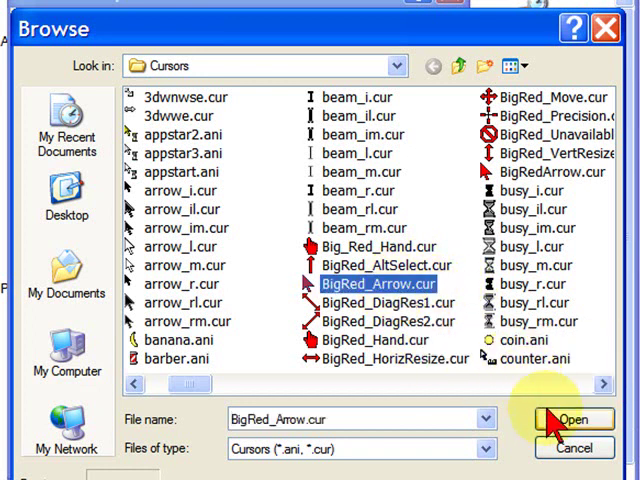
left_click(572, 416)
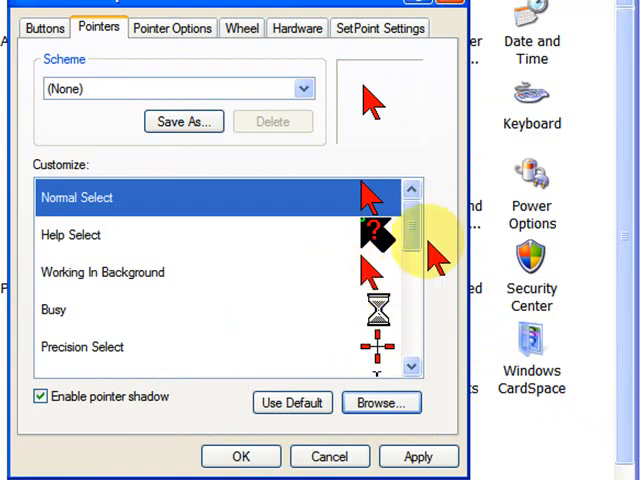
Assign BigRed_Hand.cur to the Link Select pointer and apply the new pointer scheme
scroll("down", 3)
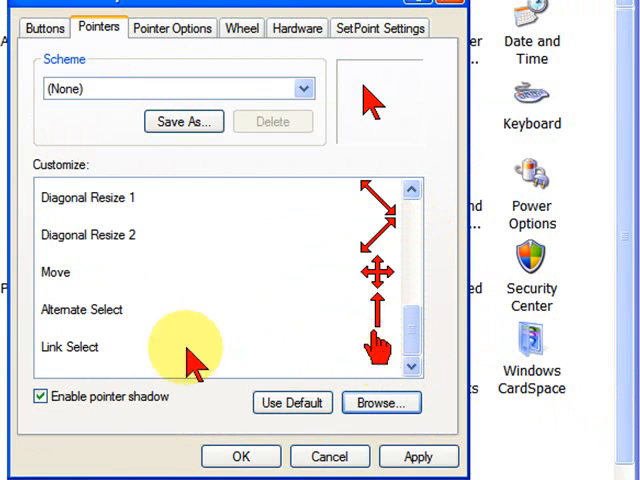
left_click(380, 402)
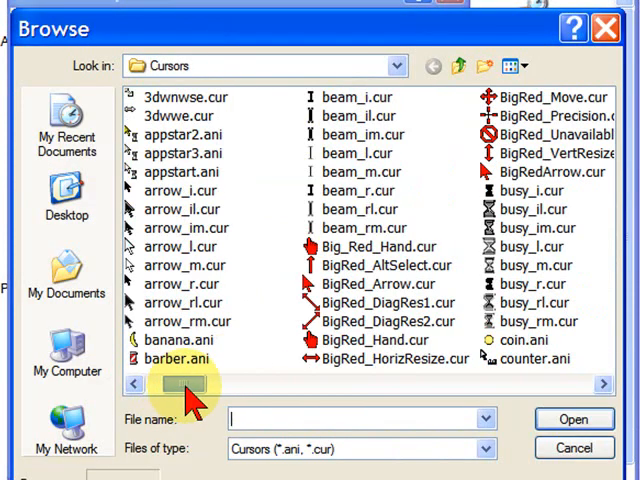
left_click(376, 340)
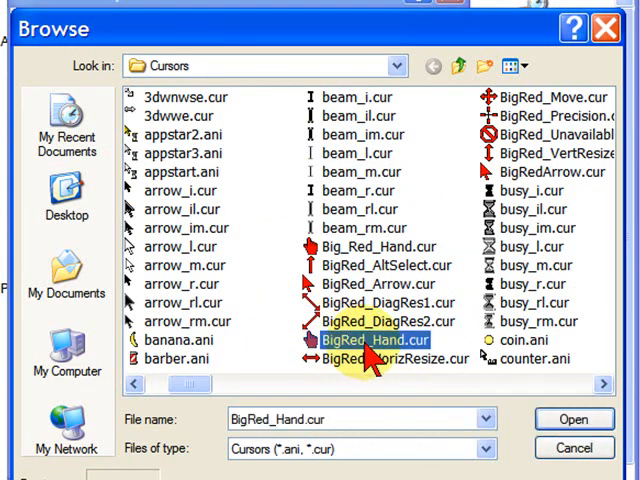
left_click(572, 418)
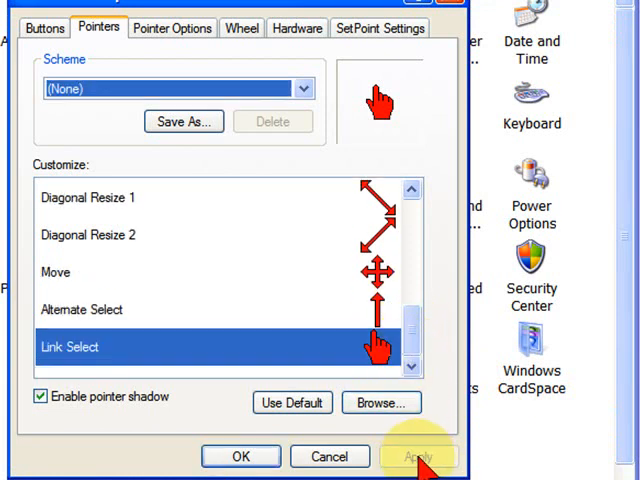
left_click(416, 456)
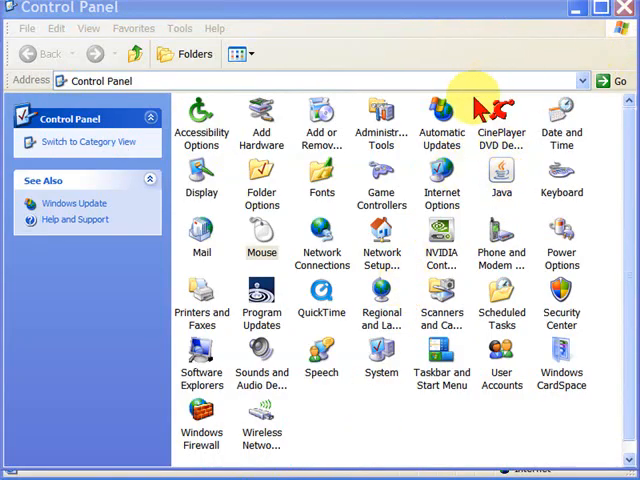
mouse_move(228, 176)
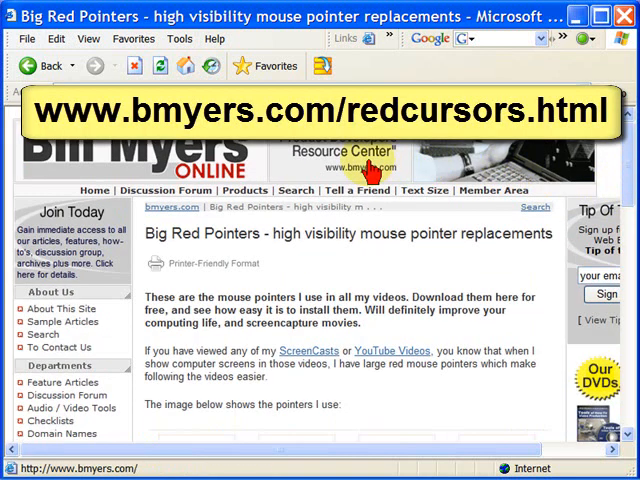
mouse_move(376, 178)
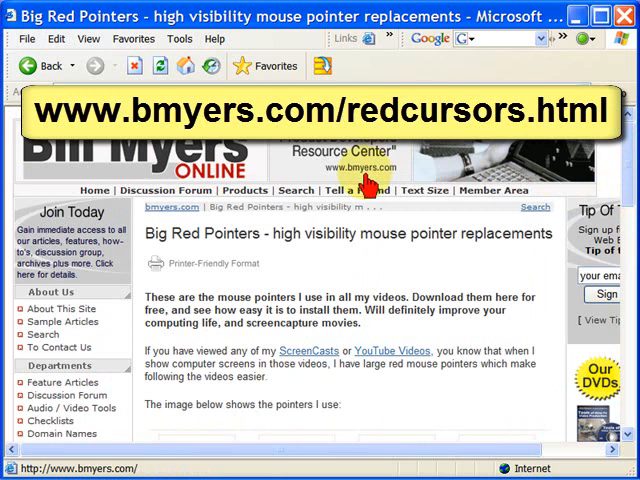
mouse_move(596, 162)
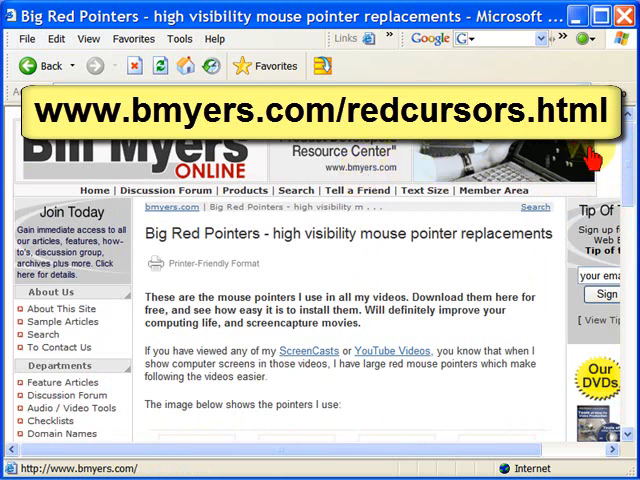